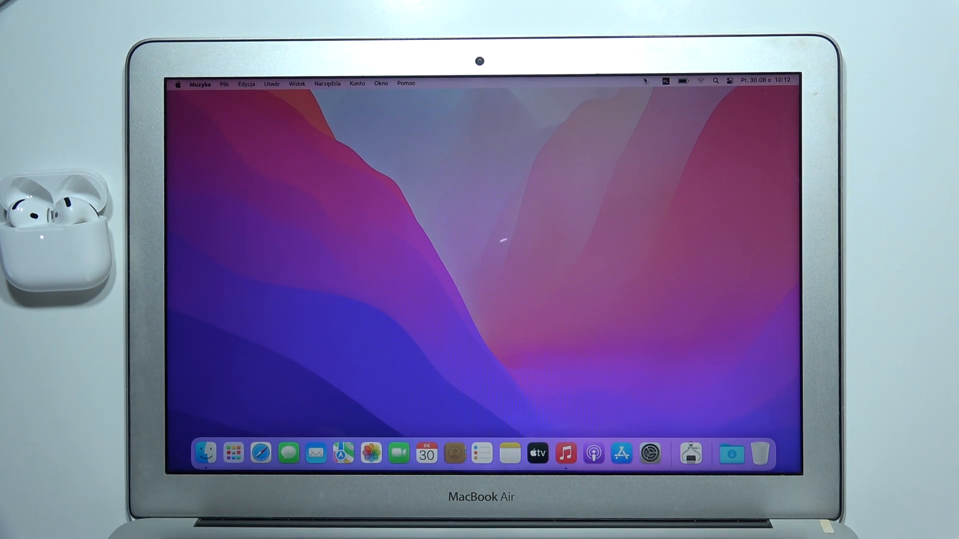
mouse_move(666, 318)
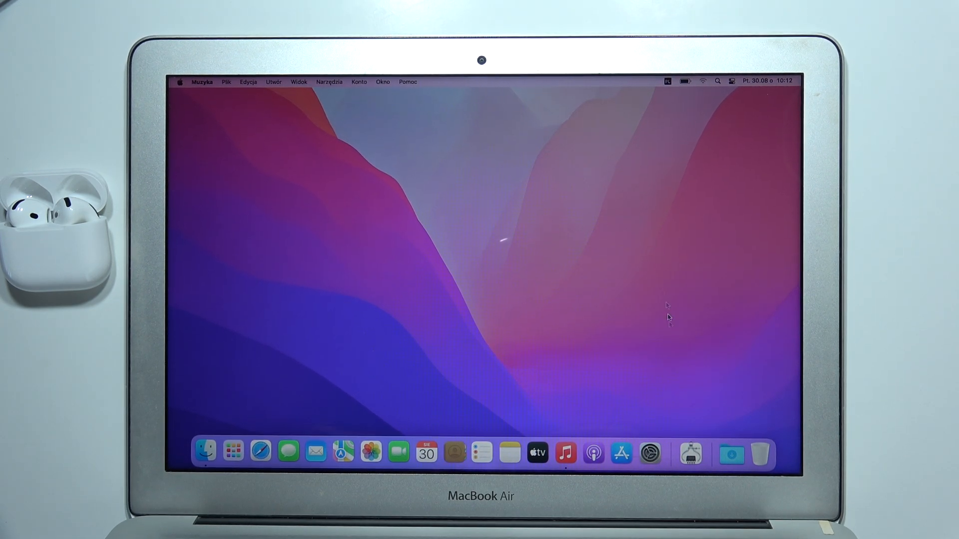
Launch System Preferences from the Dock and go into the Bluetooth pane
left_click(650, 453)
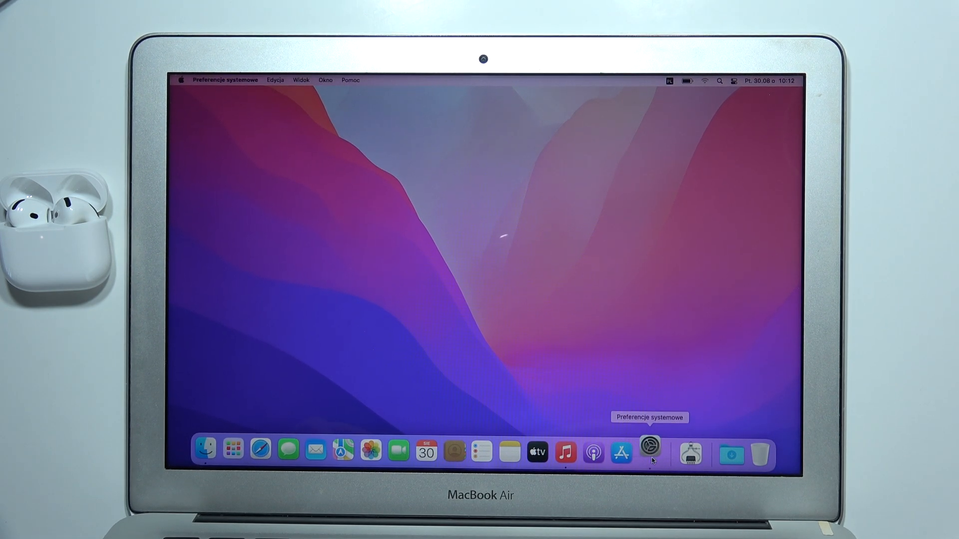
left_click(650, 452)
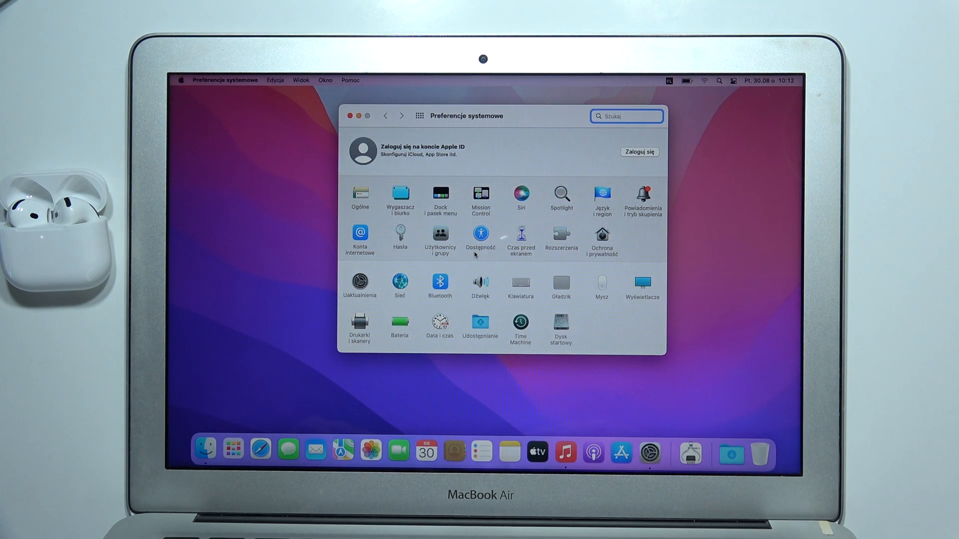
left_click(439, 282)
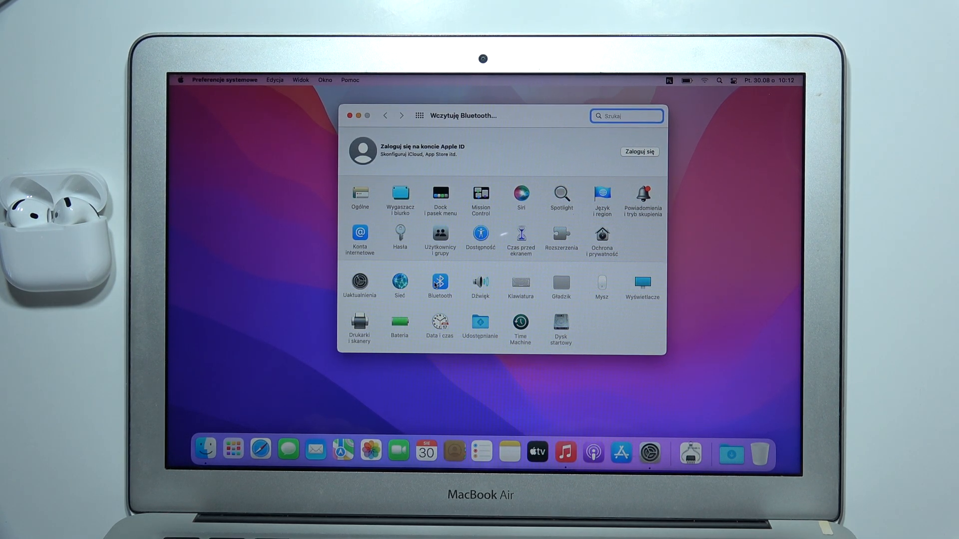
left_click(440, 283)
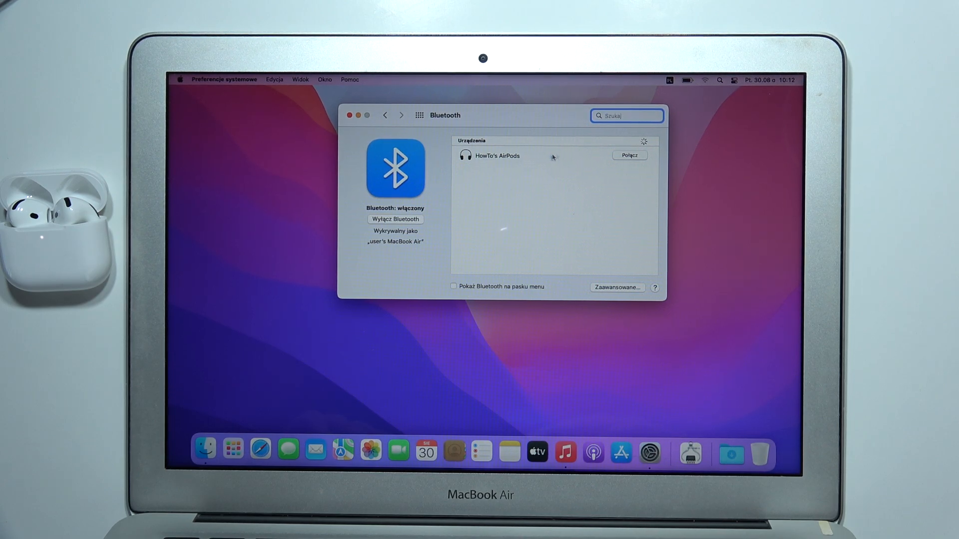
Connect the AirPods listed among the nearby Bluetooth devices
left_click(630, 156)
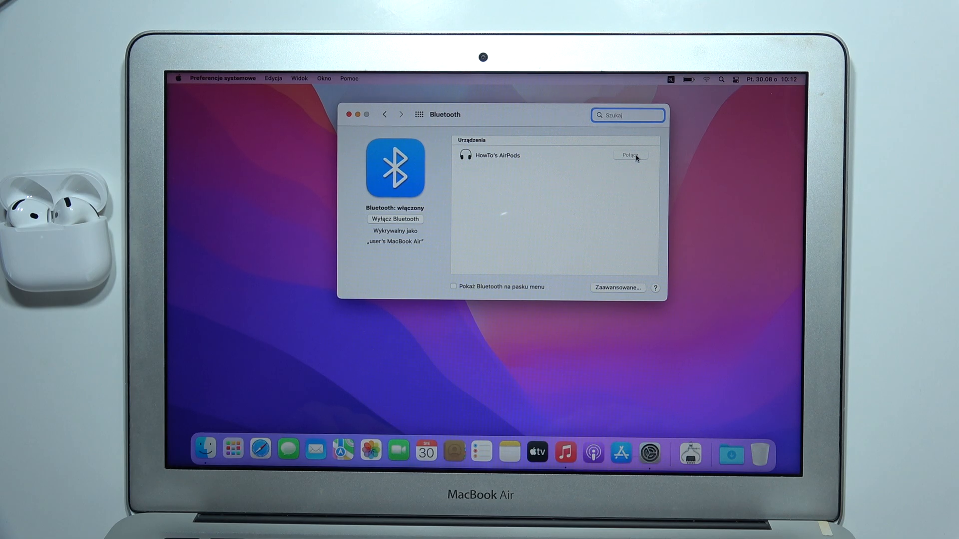
left_click(631, 155)
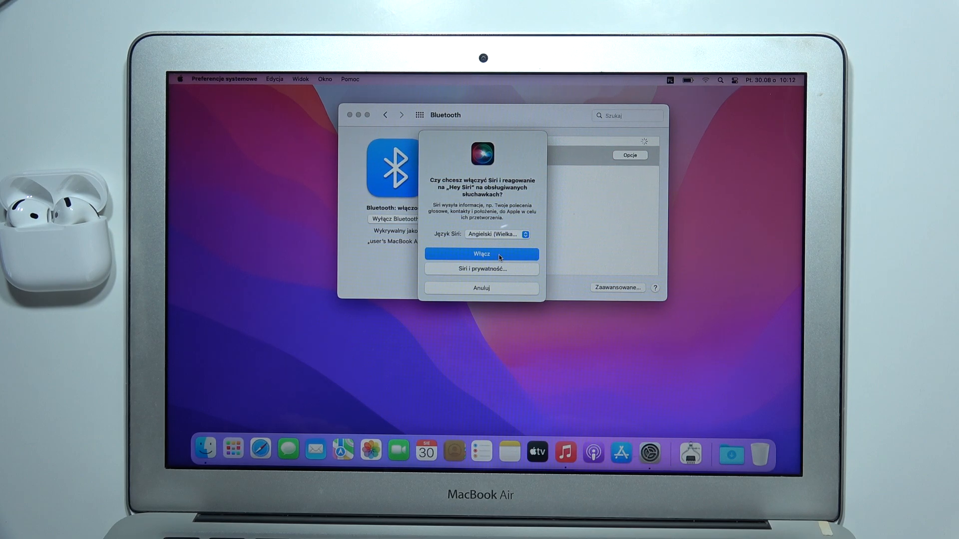
Turn on Hey Siri for the AirPods, bringing up the Siri voice list
left_click(482, 253)
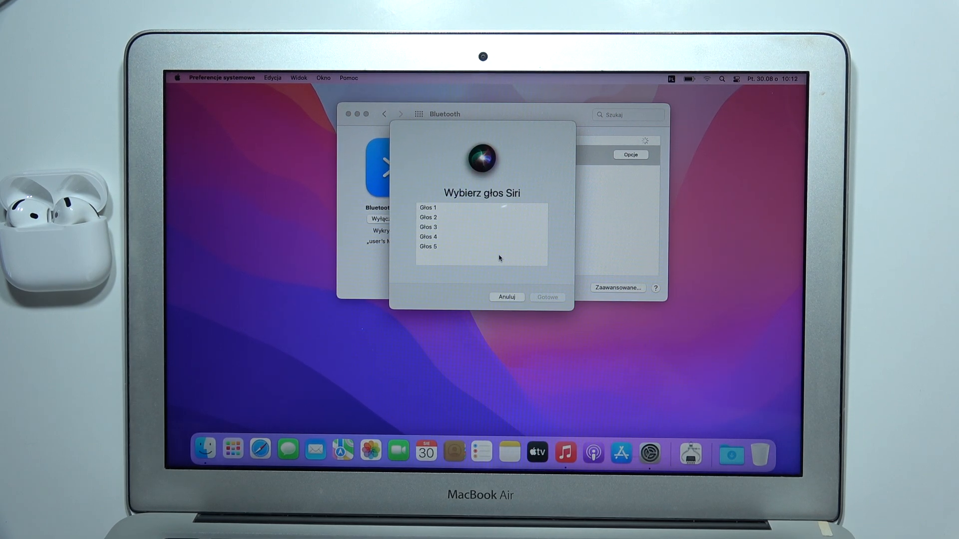